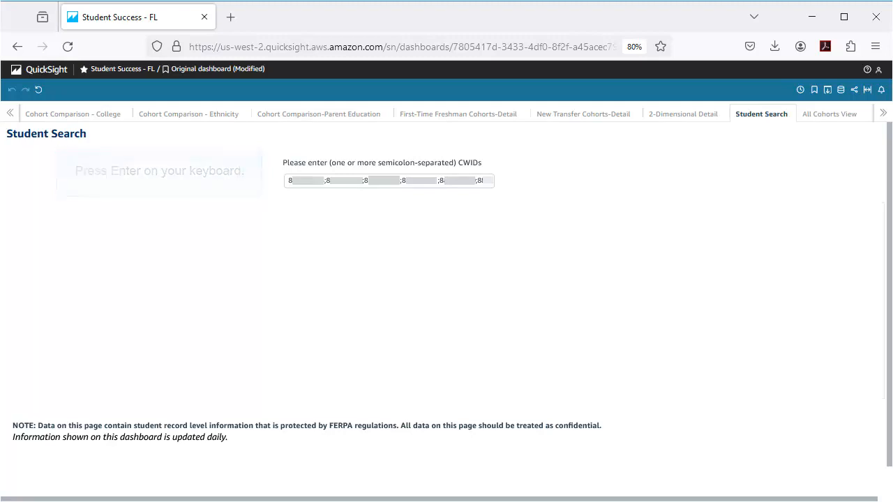
- Submit the semicolon-separated CWIDs so the matching students' details table appears
key("Enter")
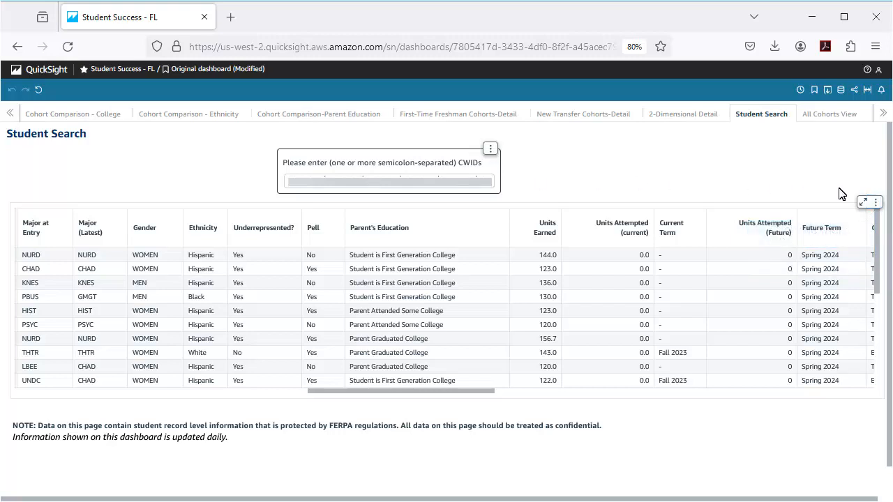
- Export the student details table to an Excel file from the visual's menu
left_click(870, 201)
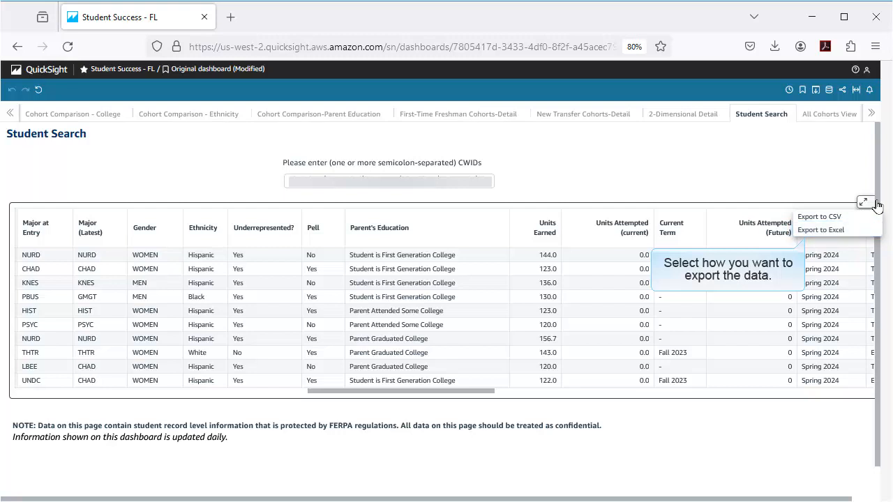
mouse_move(844, 209)
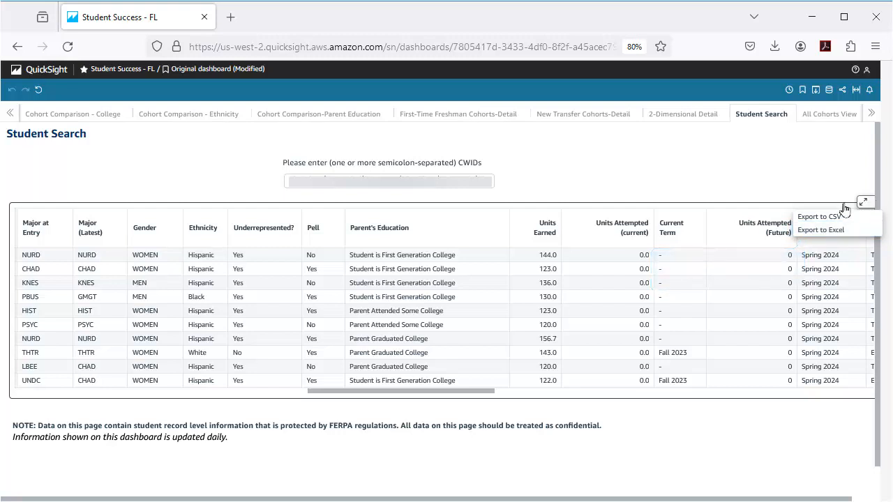
left_click(820, 229)
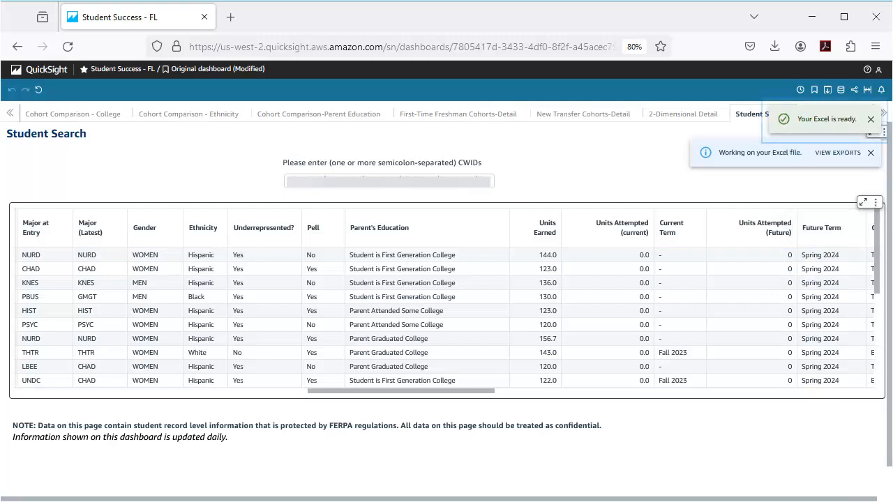